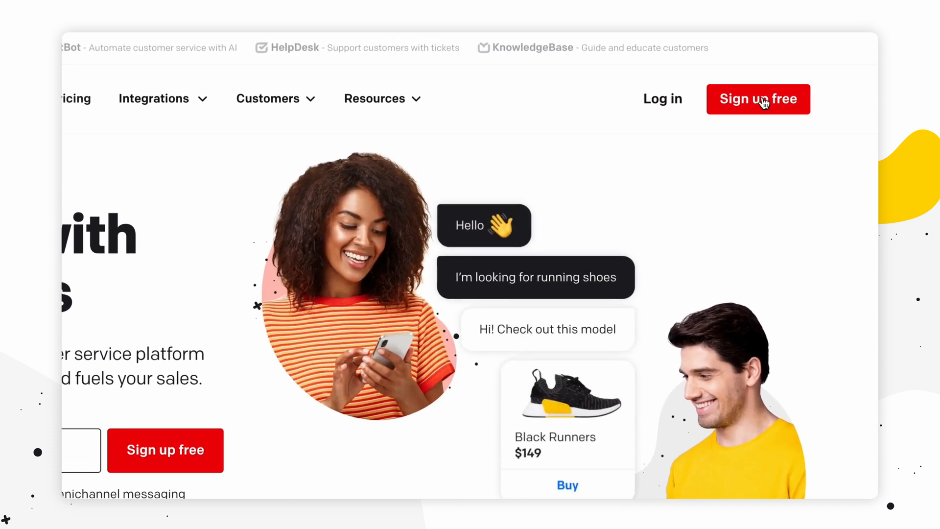
Start a free LiveChat sign-up and browse the example greeting cards gallery.
click(757, 99)
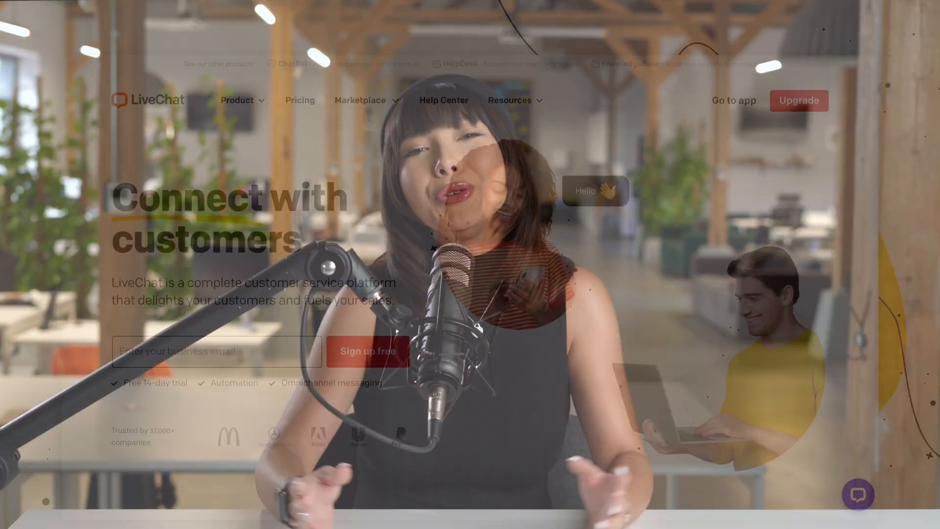
click(293, 116)
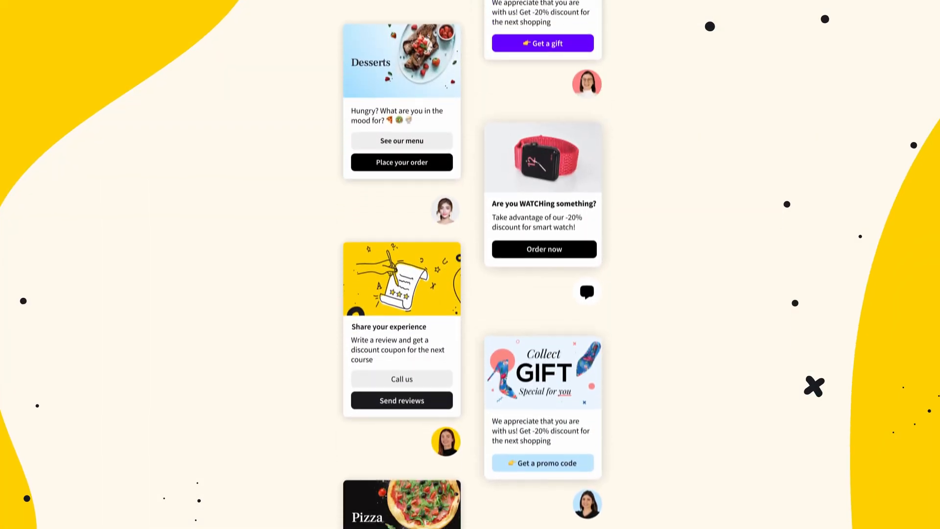
Proceed from the greeting editor to its display conditions via 'Next: set conditions'.
scroll(down, 3)
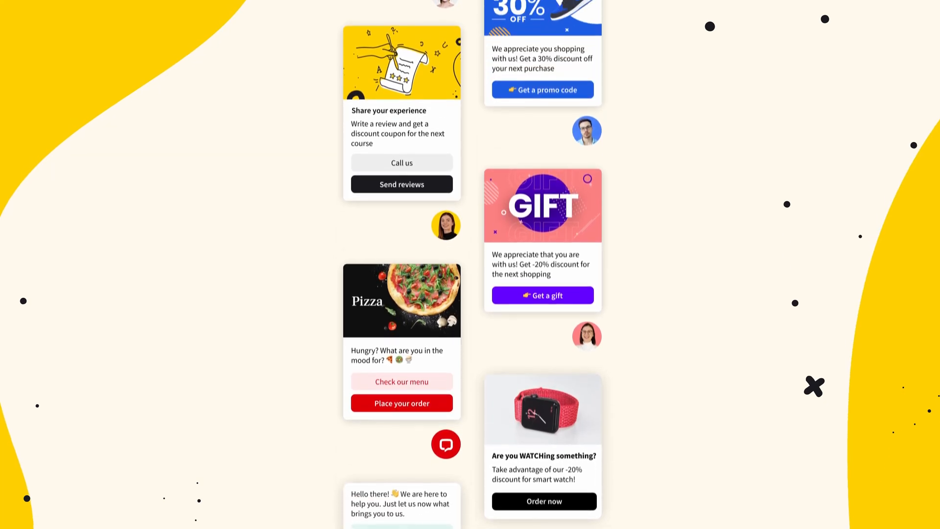
scroll(down, 3)
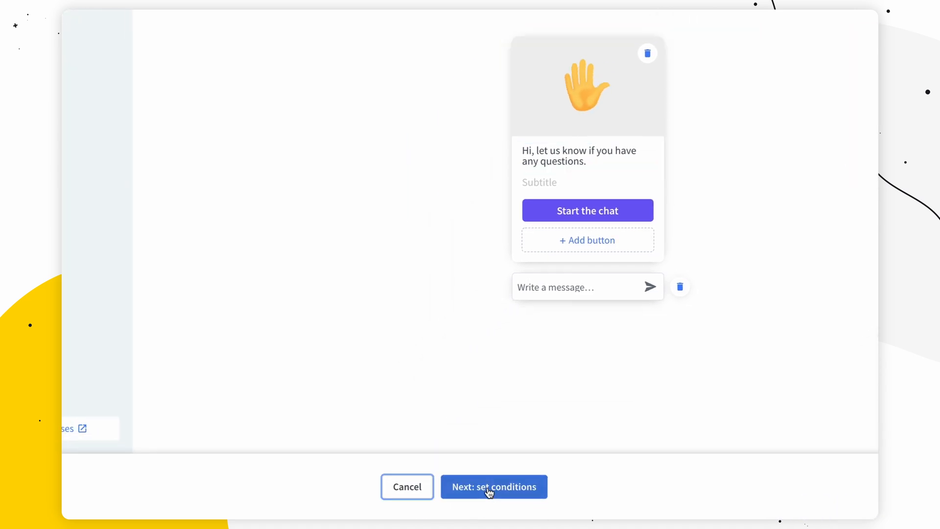
click(493, 487)
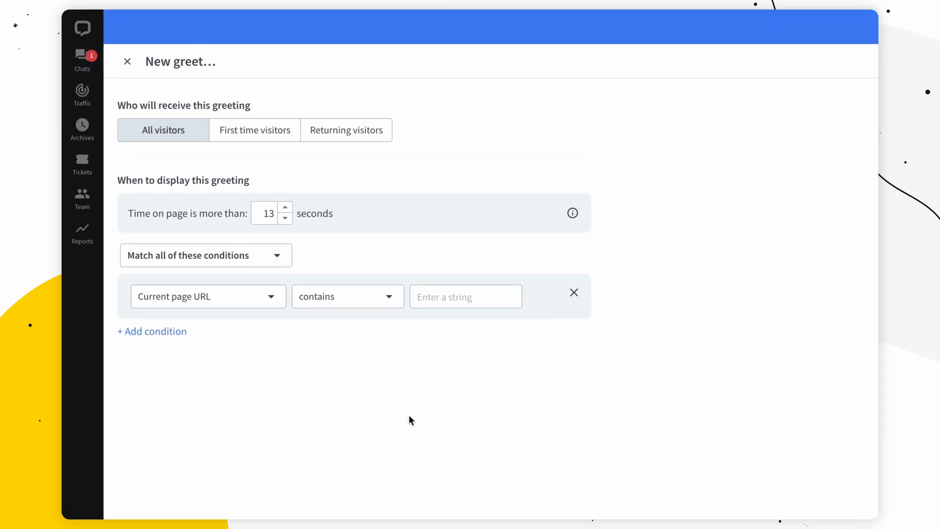
mouse_move(354, 353)
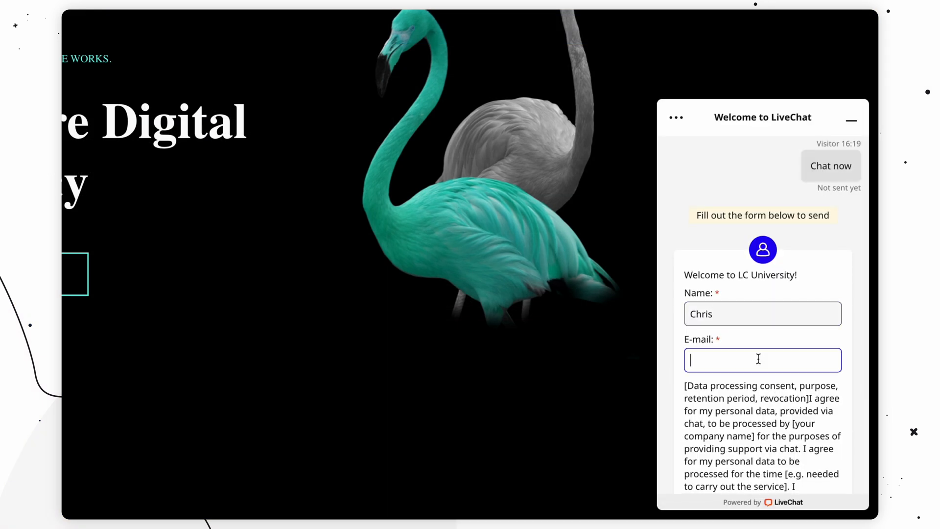
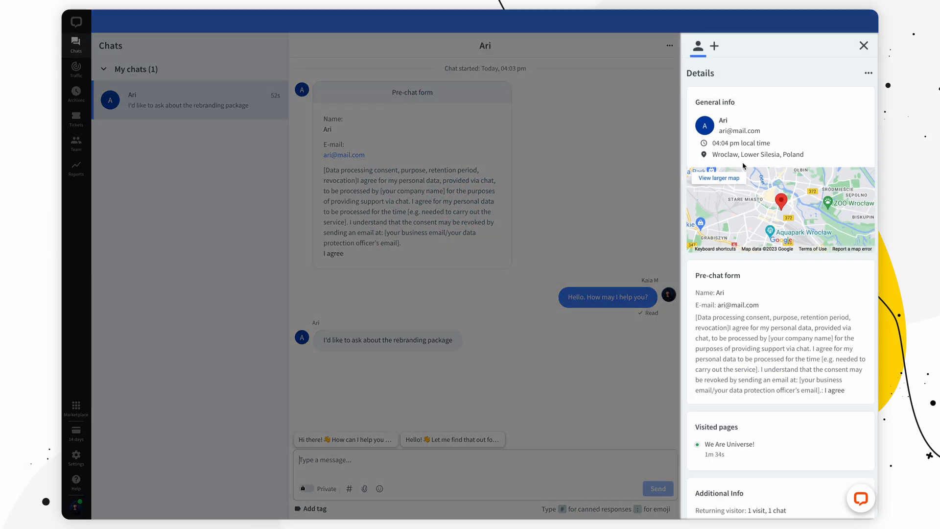
scroll(down, 3)
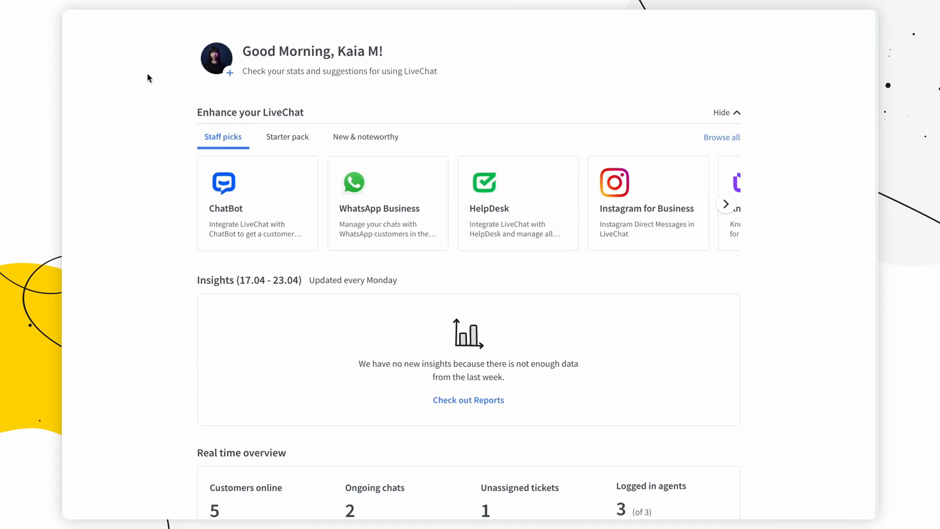
Review the full Home dashboard stats, then move to the Chats list.
scroll(down, 3)
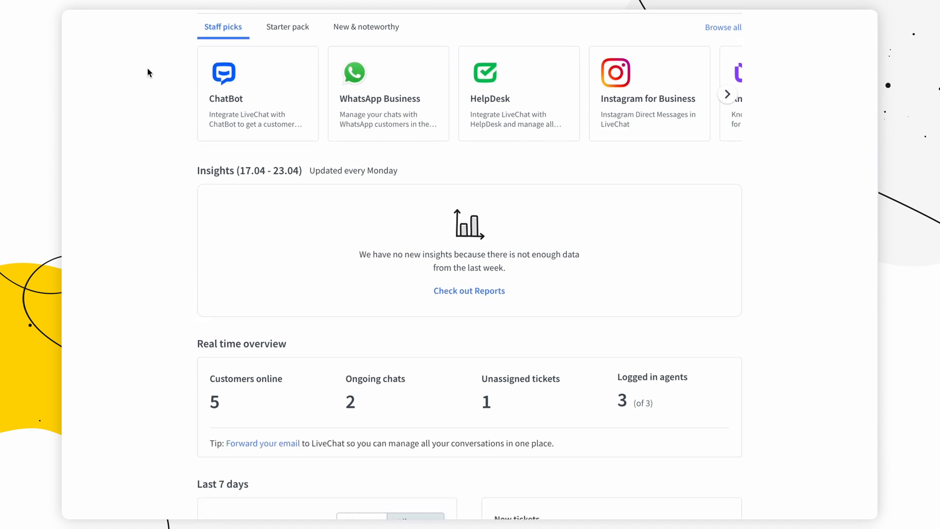
scroll(down, 3)
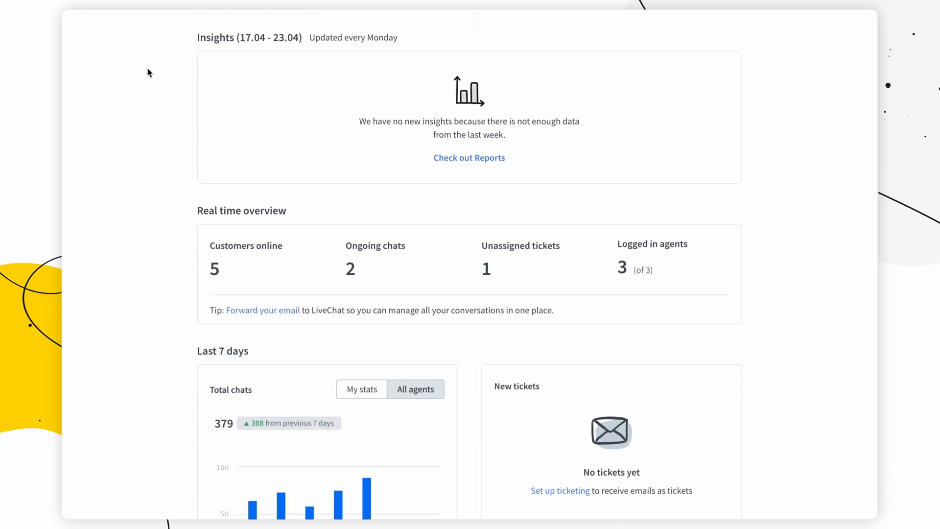
scroll(down, 3)
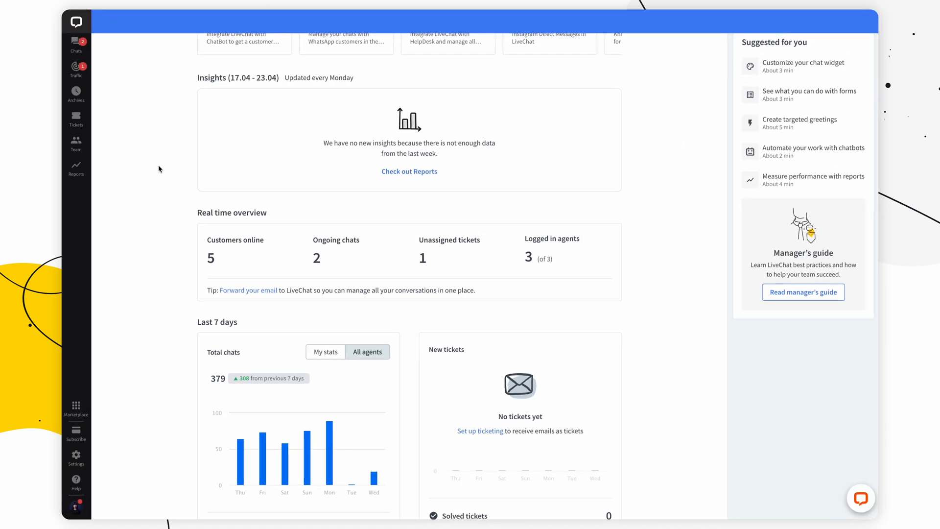
scroll(up, 3)
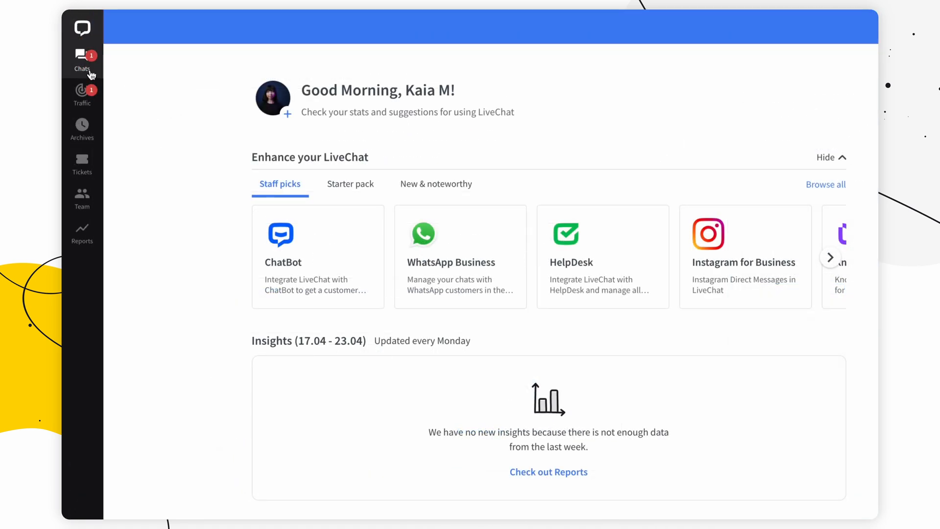
click(82, 60)
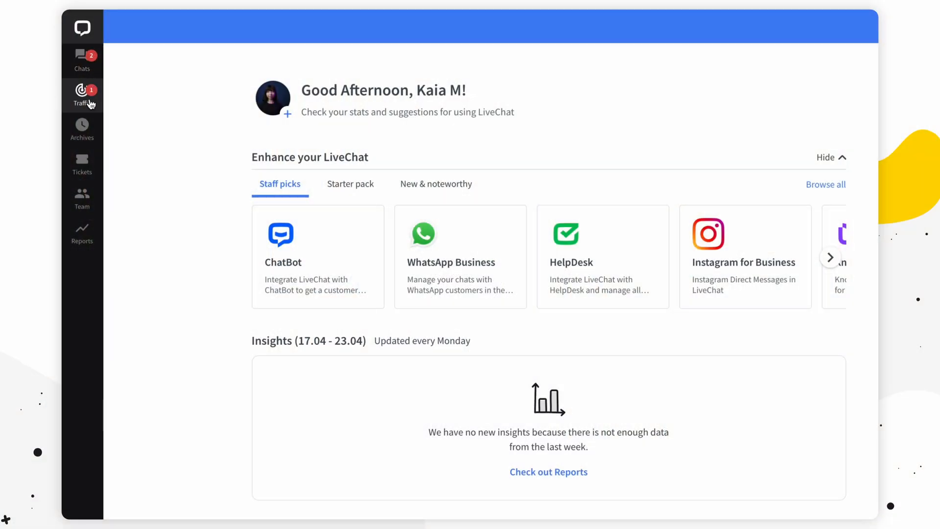
View live website Traffic and list the available filter criteria for the customer list.
click(82, 96)
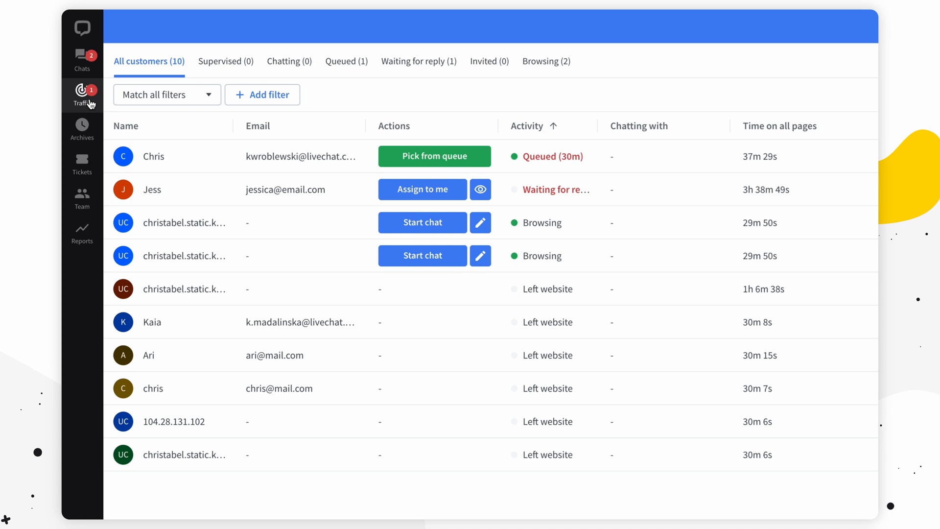
click(262, 95)
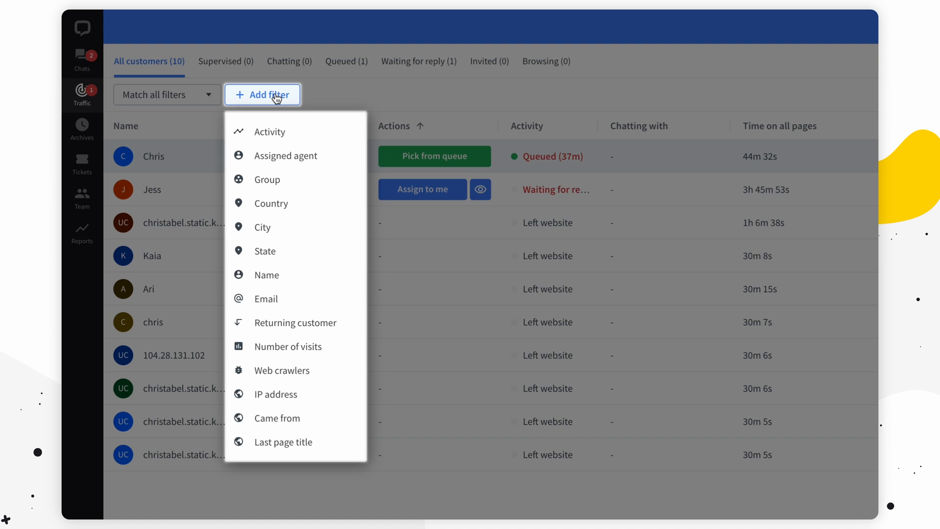
click(288, 346)
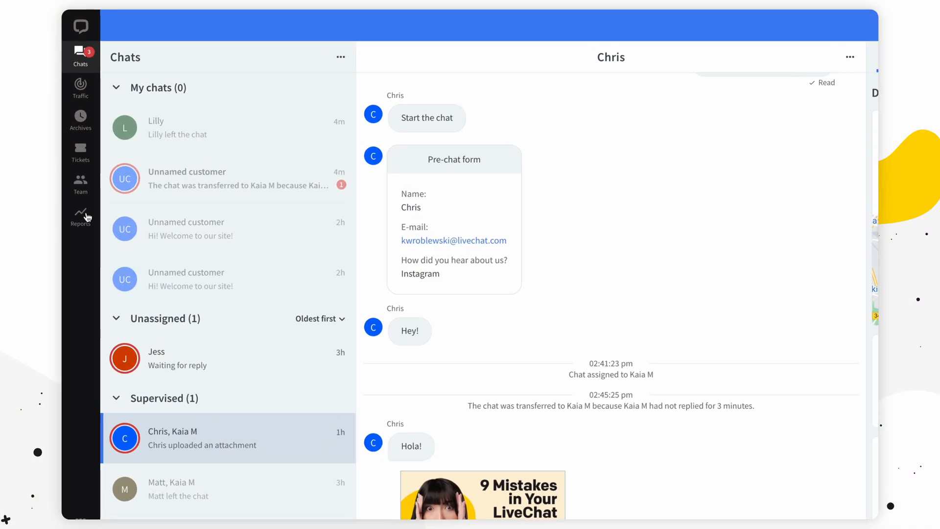
Invite two agents by email to the Sales group, send the invites, and view Groups.
click(80, 198)
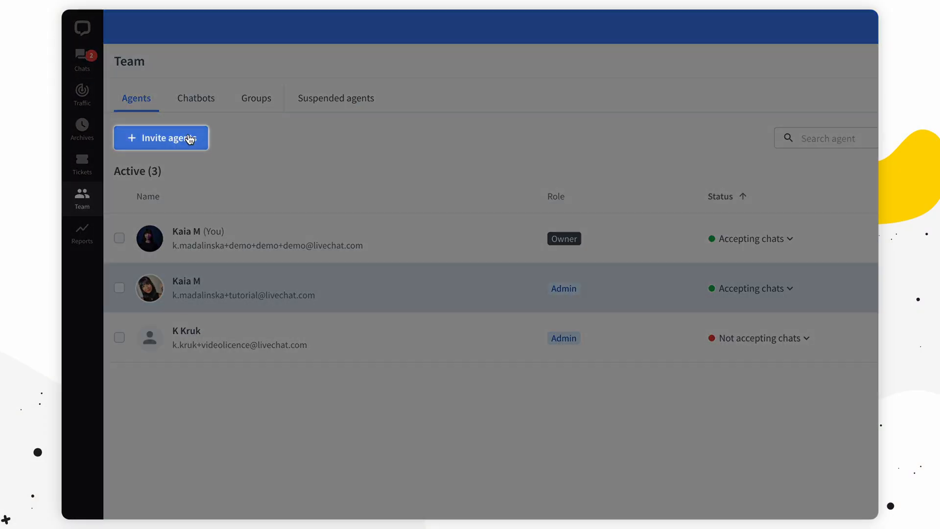
click(161, 137)
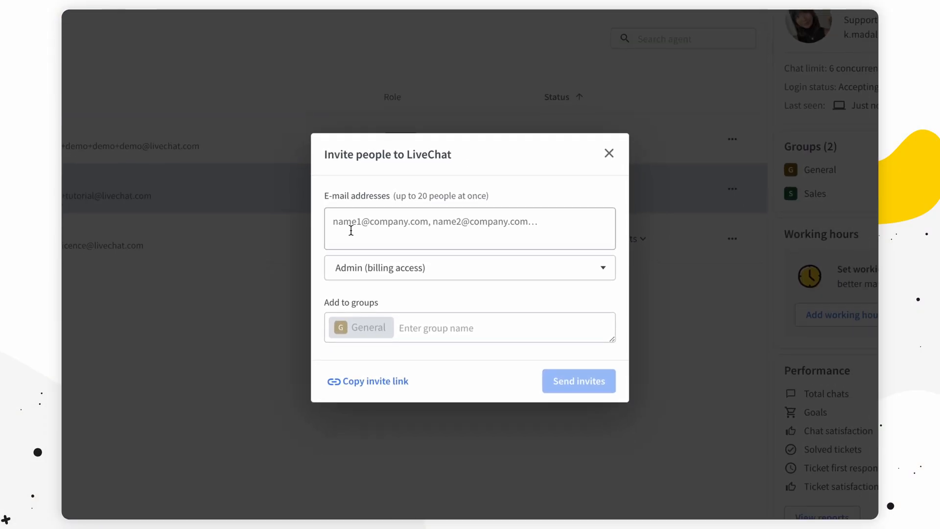
click(602, 267)
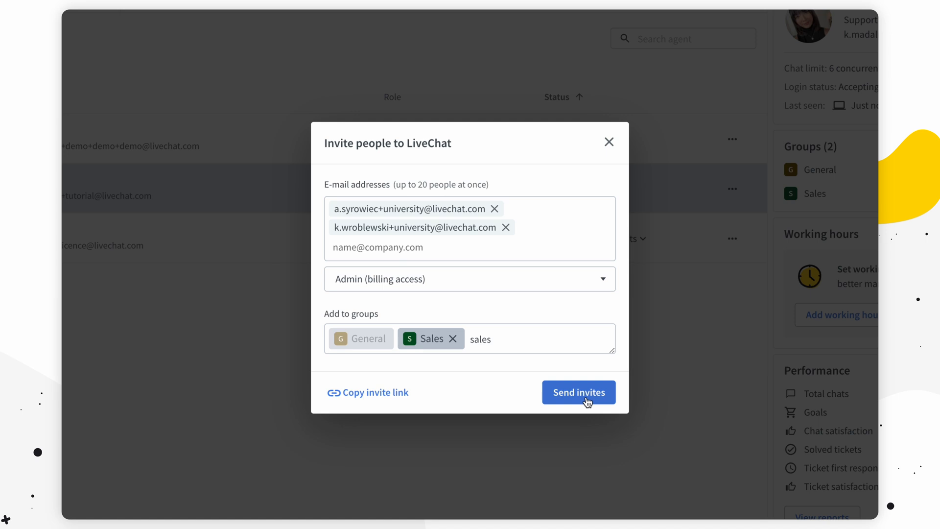
click(578, 392)
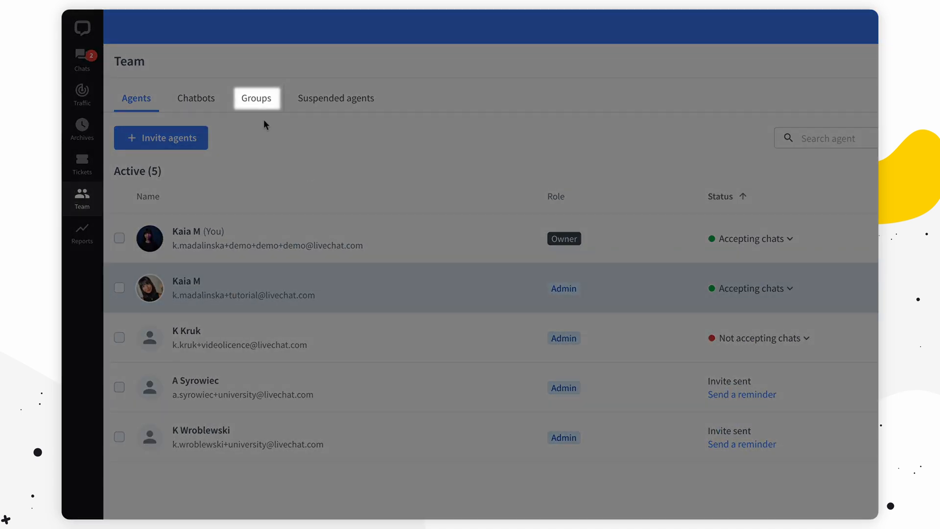
click(155, 137)
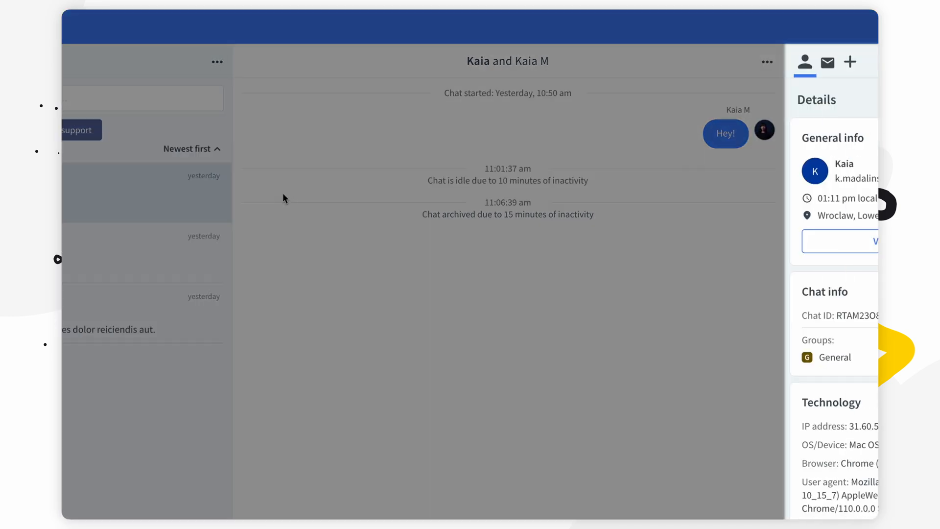
Tag the archived chat with noresponse and sales from its actions menu.
click(587, 60)
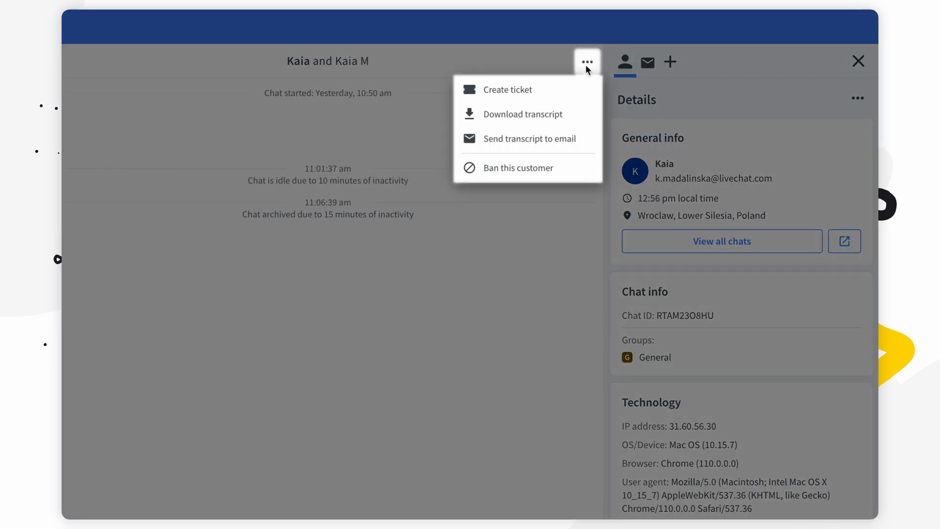
mouse_move(522, 114)
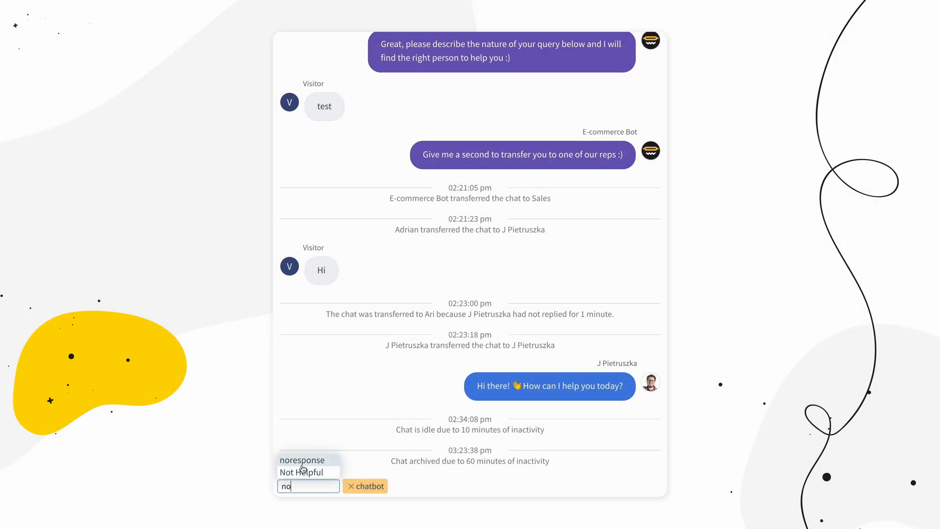
click(302, 460)
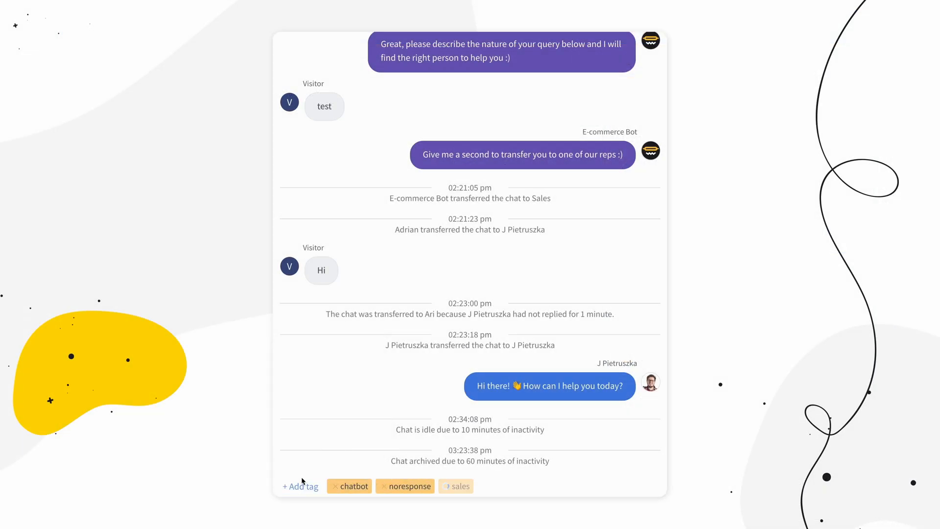
click(234, 19)
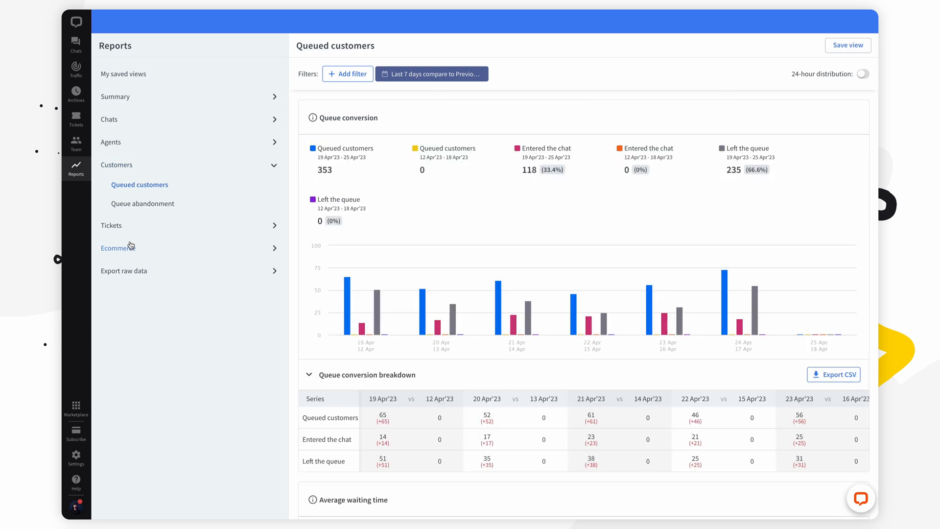
Switch from the Queued customers report to the Ecommerce reports.
click(136, 234)
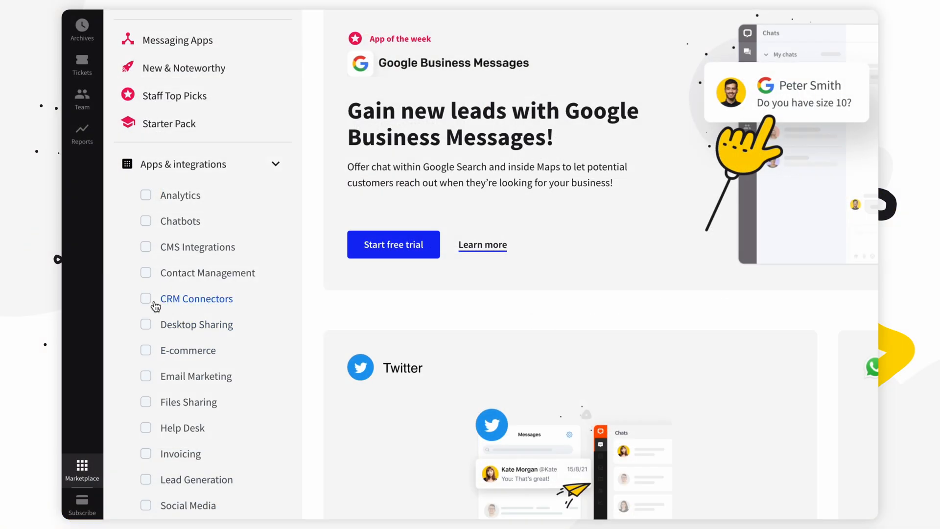
Filter the Marketplace to show only CRM Connectors apps.
click(146, 298)
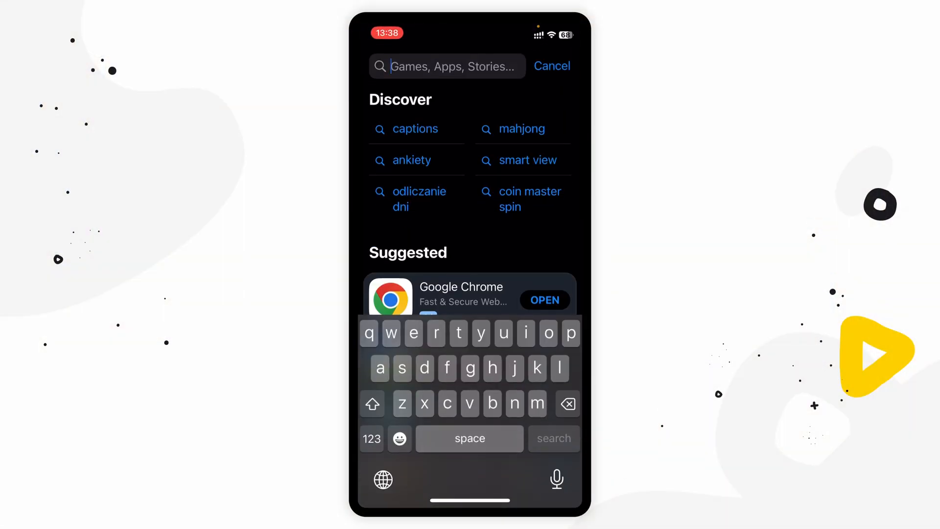
Search the App Store for 'livechat'.
text(livechat)
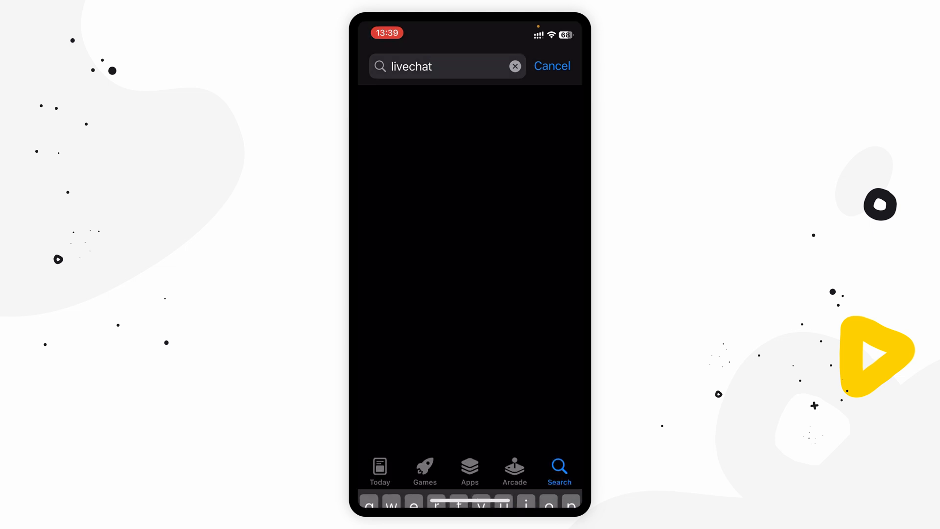